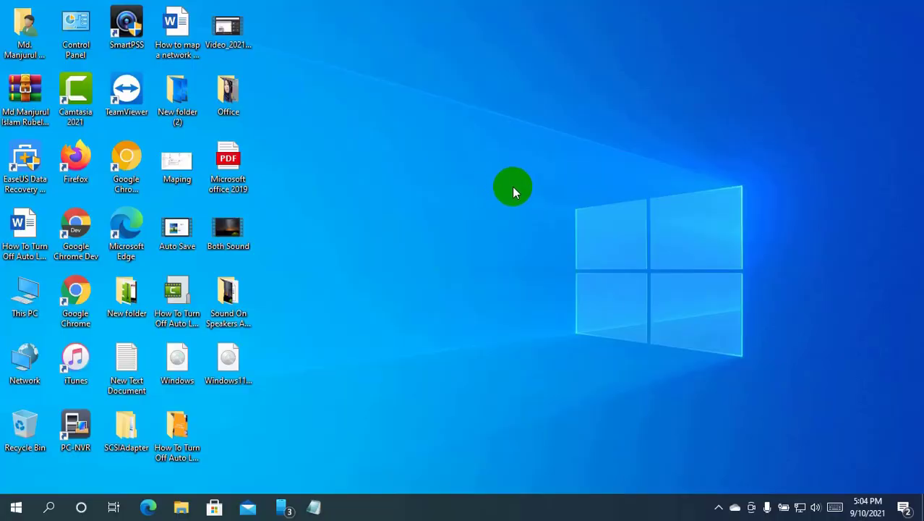
pyautogui.moveTo(513, 198)
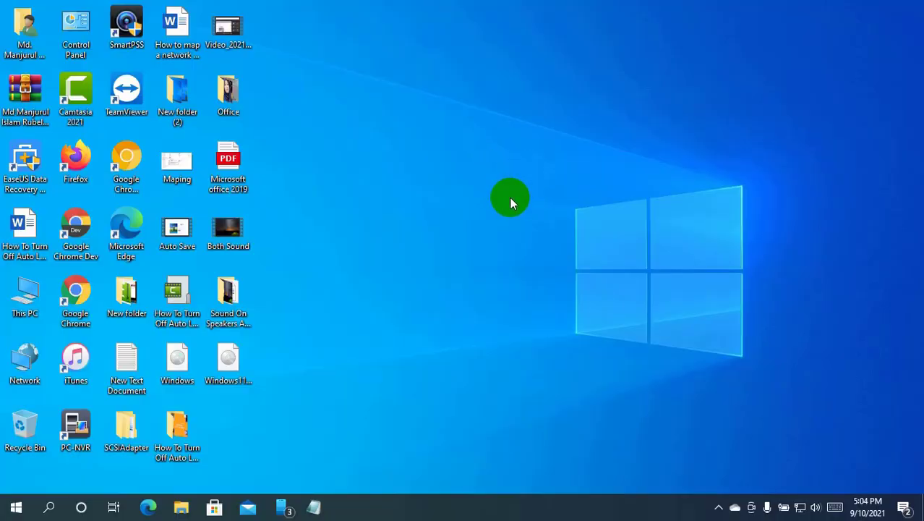
pyautogui.moveTo(491, 189)
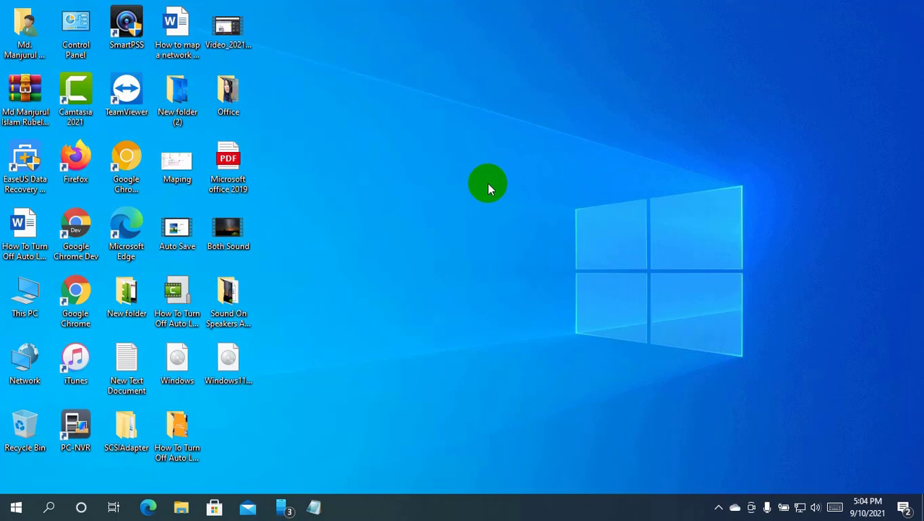
pyautogui.moveTo(494, 201)
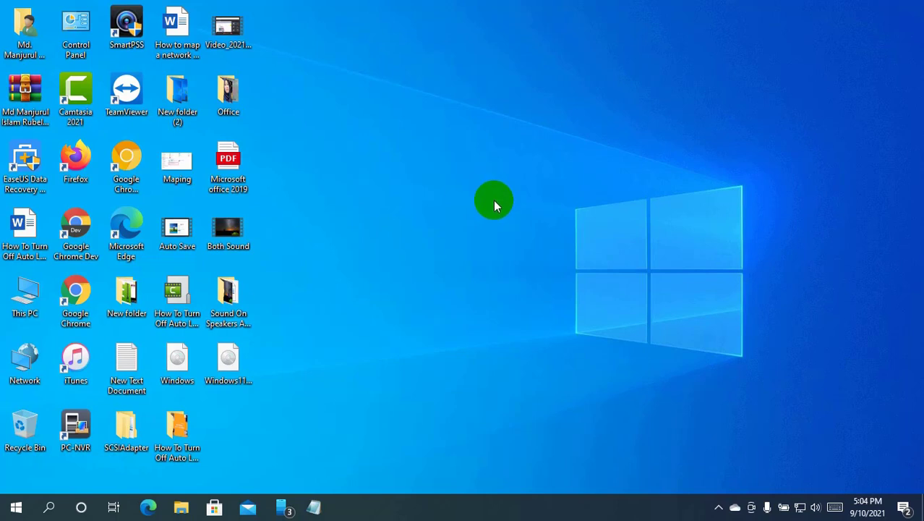
pyautogui.moveTo(540, 215)
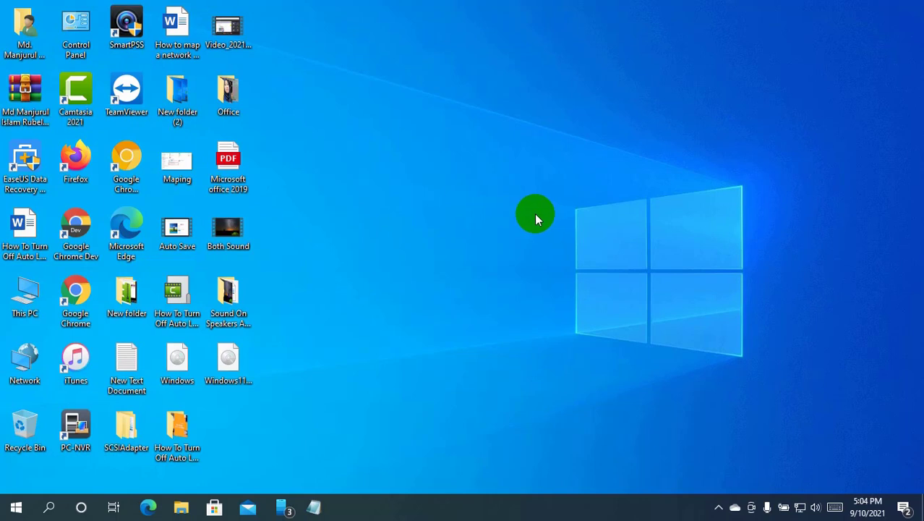
pyautogui.moveTo(528, 209)
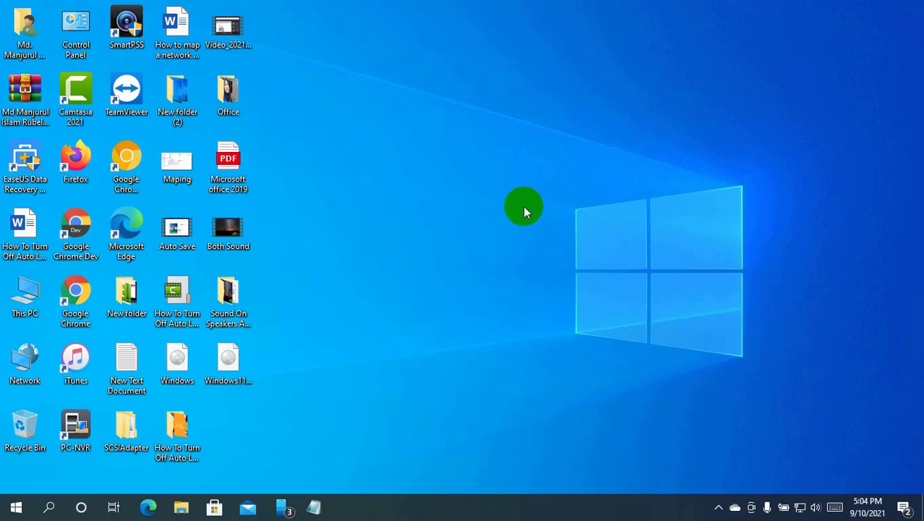
pyautogui.moveTo(508, 239)
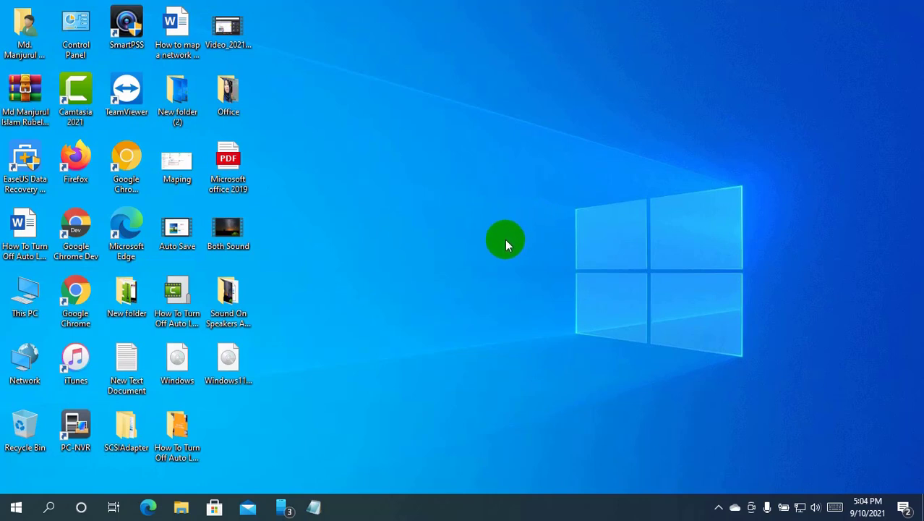
pyautogui.moveTo(428, 280)
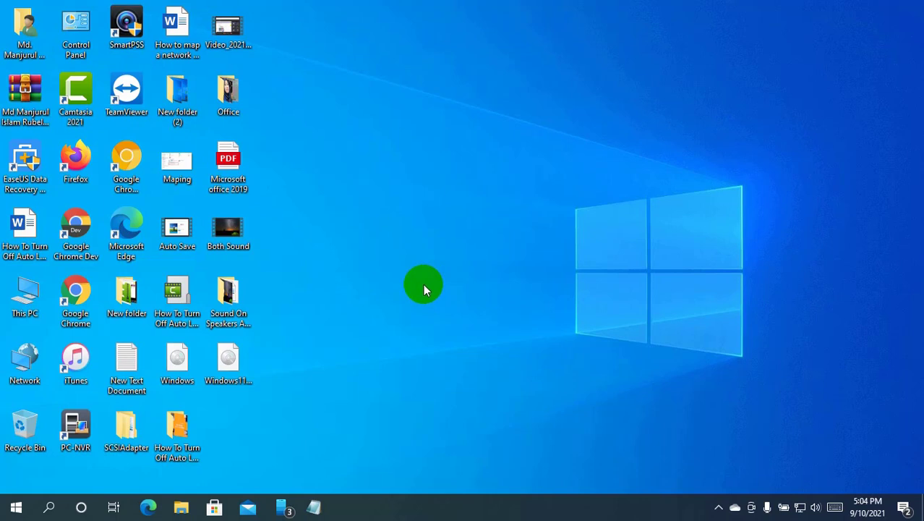
pyautogui.moveTo(419, 253)
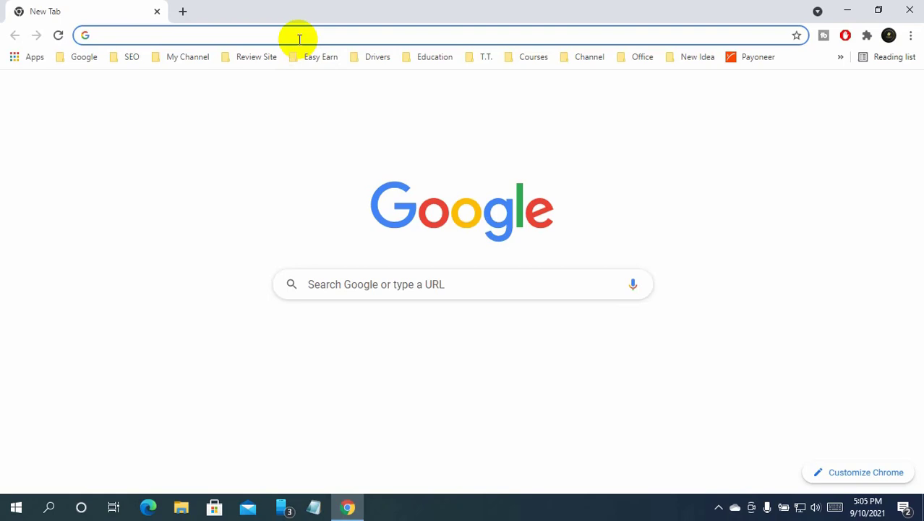
# Search Google for 'rufus' in Chrome, correcting the typo 'rufuse'
pyautogui.write('rufuse')
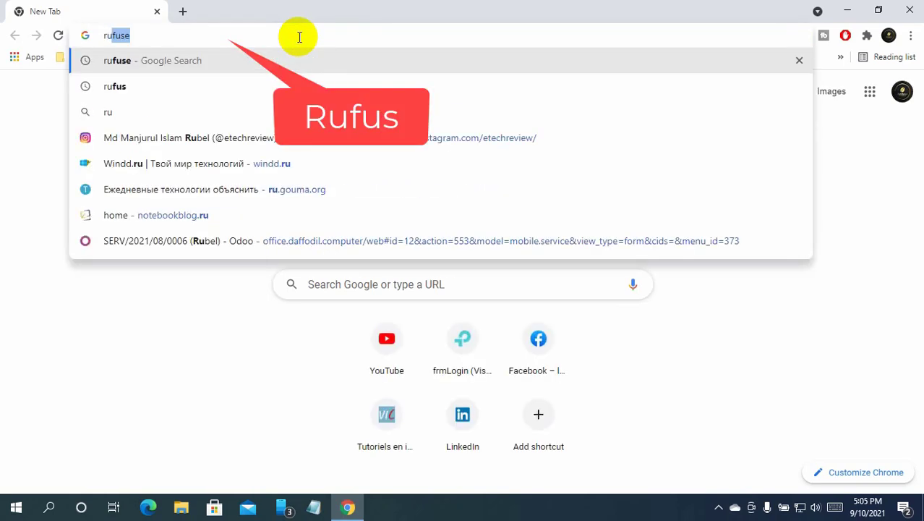
pyautogui.write('rufus')
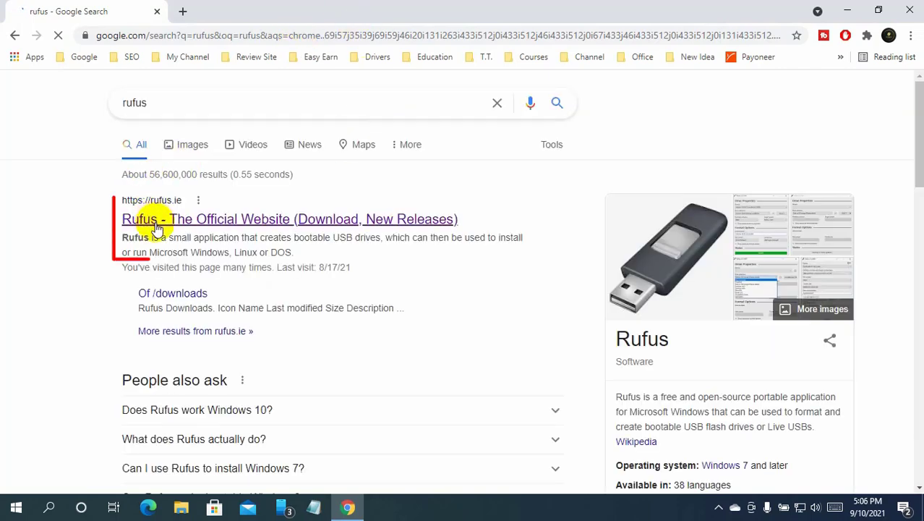
# Download Rufus 3.15 from the official rufus.ie website
pyautogui.click(156, 218)
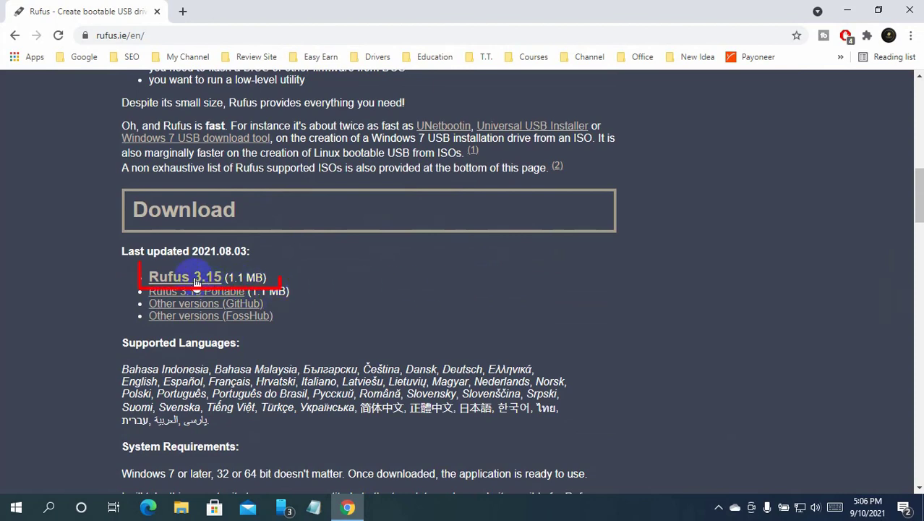
pyautogui.click(184, 276)
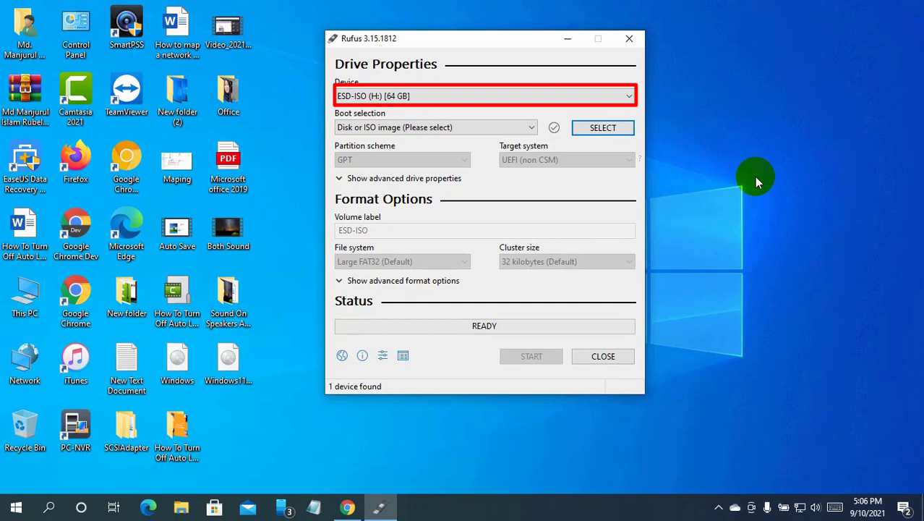
pyautogui.moveTo(598, 137)
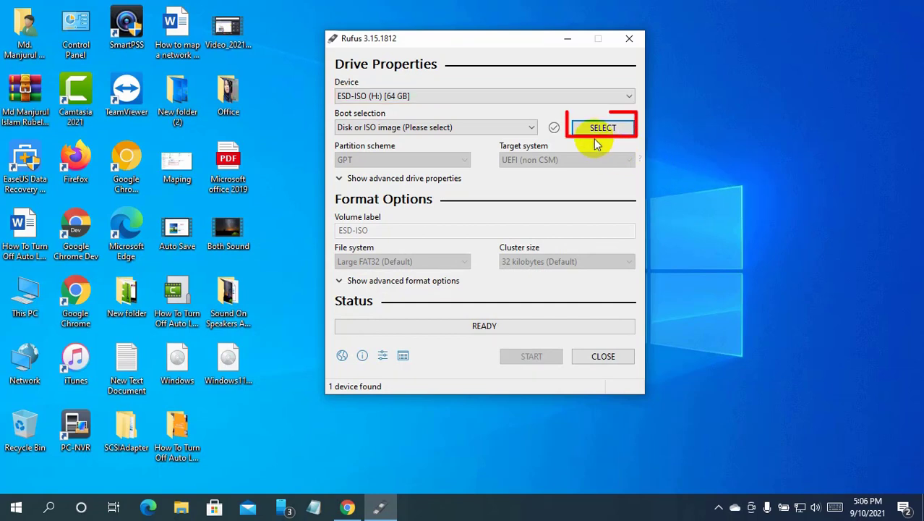
# Open the boot image file browser with the 64 GB USB drive selected
pyautogui.click(603, 127)
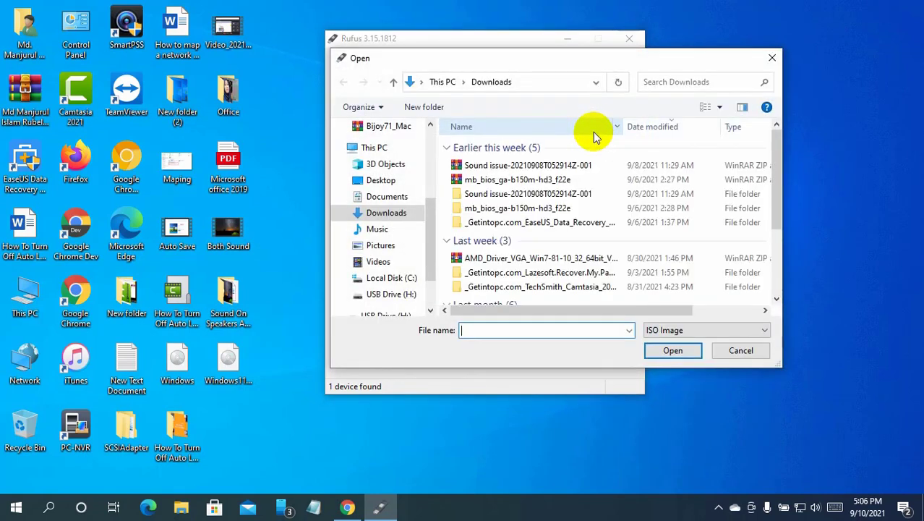
# Load Windows11_InsiderPreview_Client_x64_en-us_22000.iso as the boot image
pyautogui.click(380, 180)
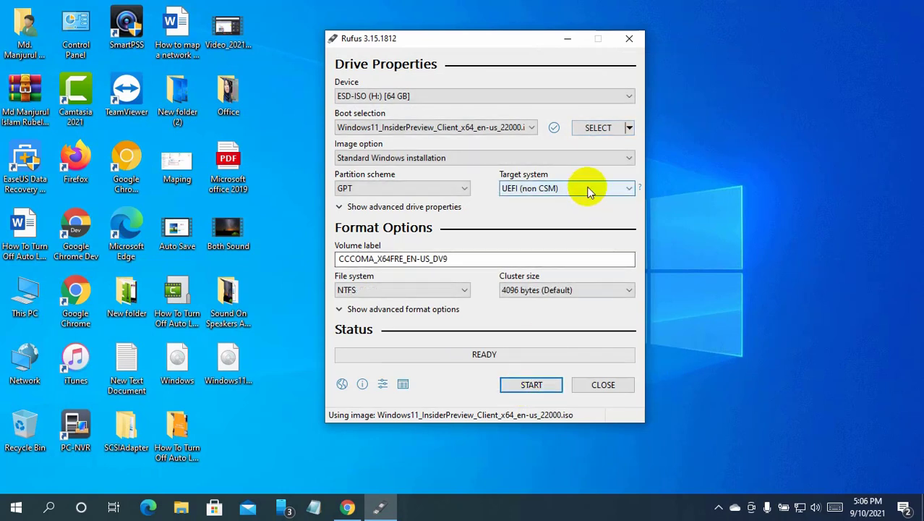
# Switch the partition scheme from GPT to MBR for BIOS or UEFI-CSM
pyautogui.click(636, 188)
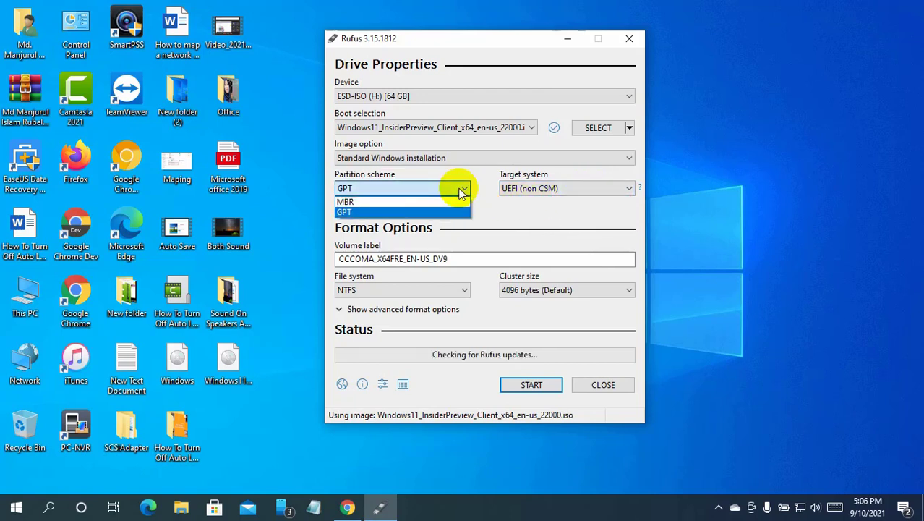
pyautogui.click(347, 201)
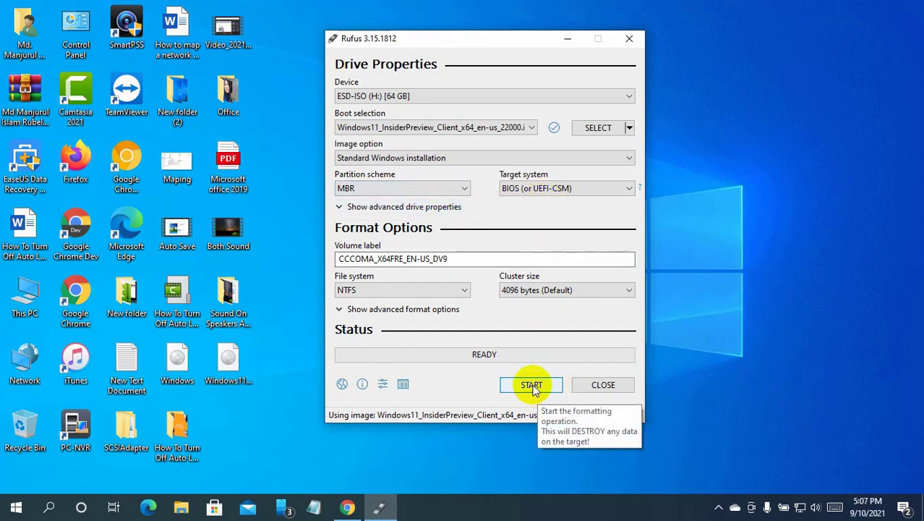
# Write the Windows 11 ISO to the USB drive, accepting the data erase warning
pyautogui.click(531, 385)
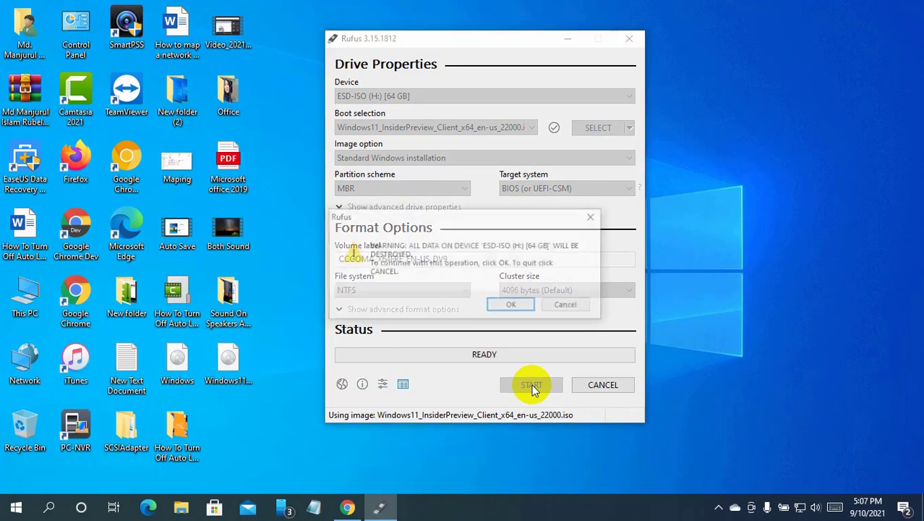
pyautogui.click(532, 384)
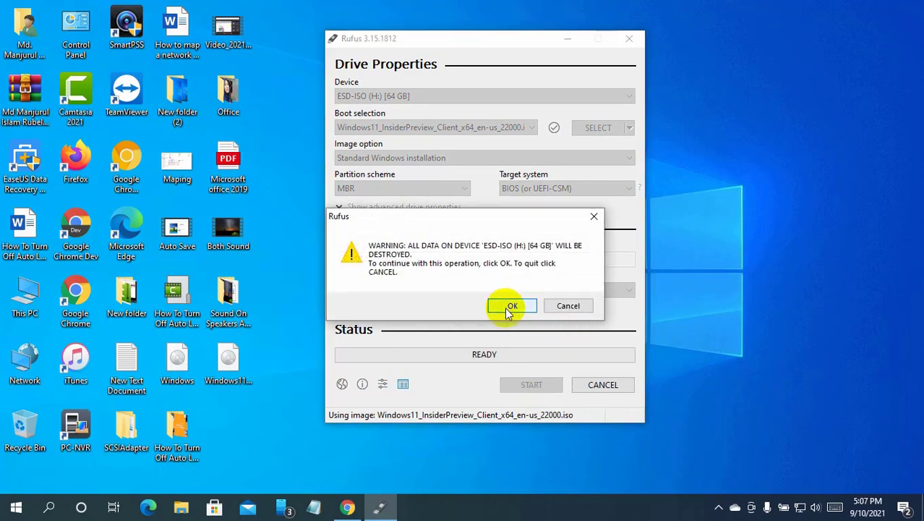
pyautogui.click(512, 305)
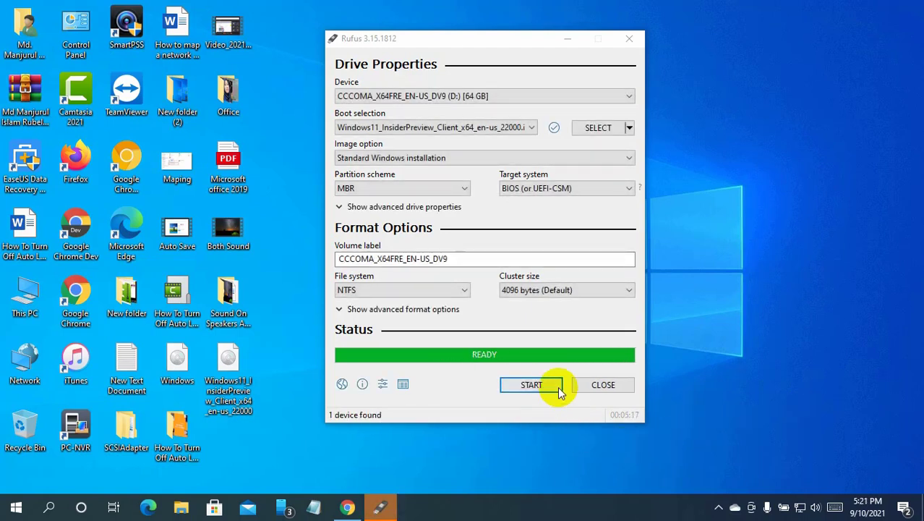
pyautogui.moveTo(603, 385)
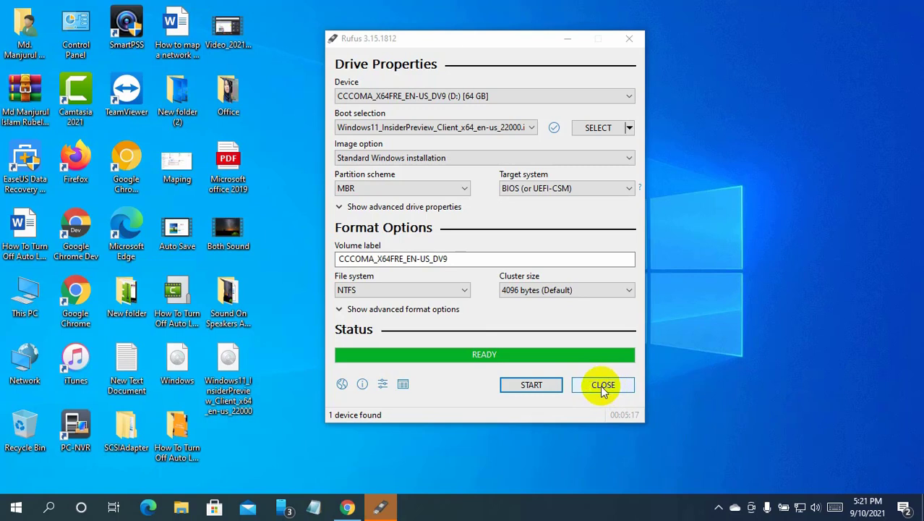
# Close Rufus after the bootable Windows 11 drive shows READY
pyautogui.click(603, 385)
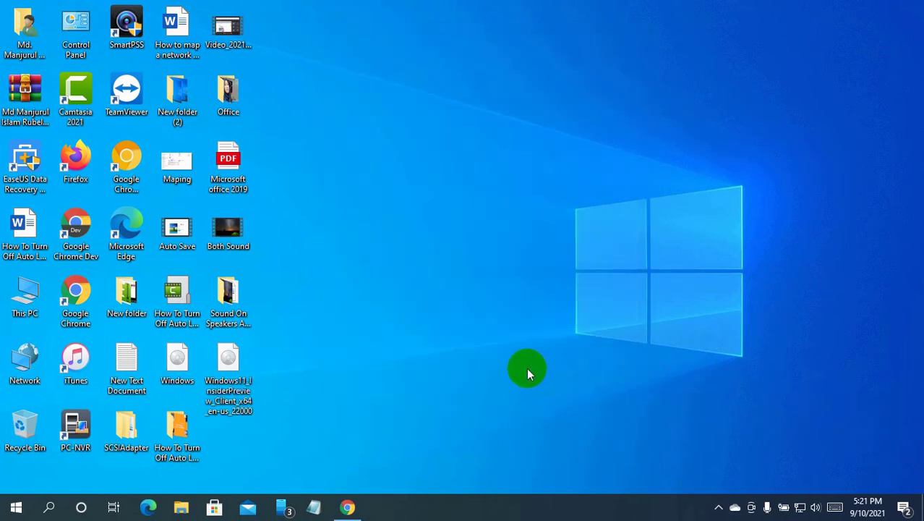